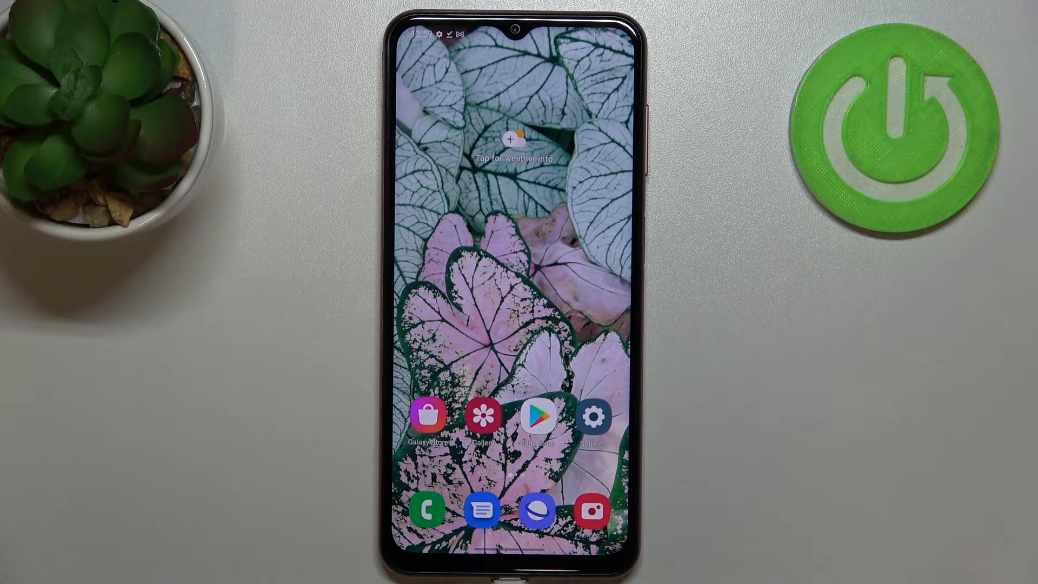
Launch Samsung Camera and reset its settings to defaults, removing the viewfinder grid lines
left_click(589, 510)
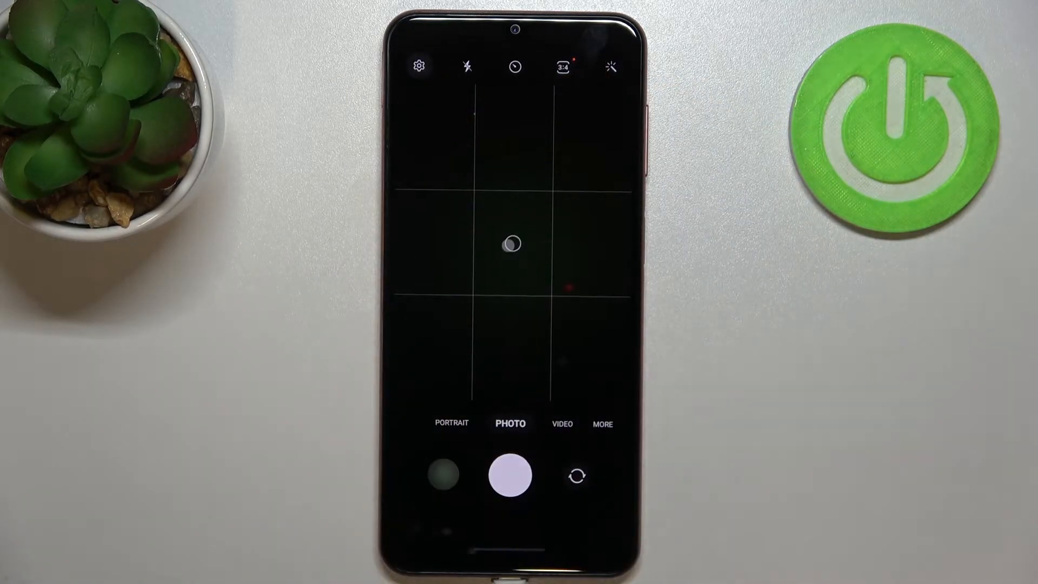
left_click(418, 67)
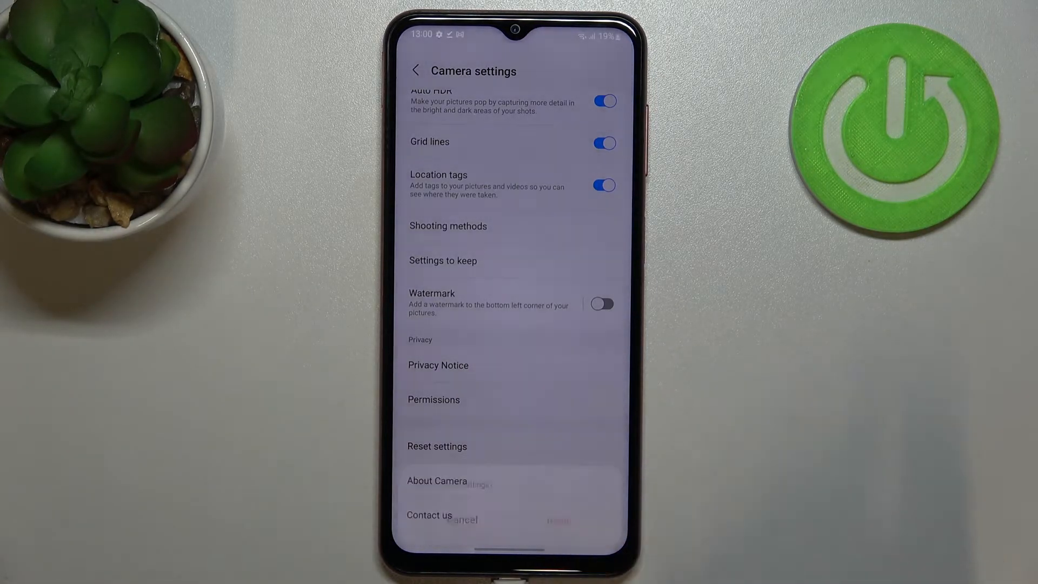
left_click(415, 70)
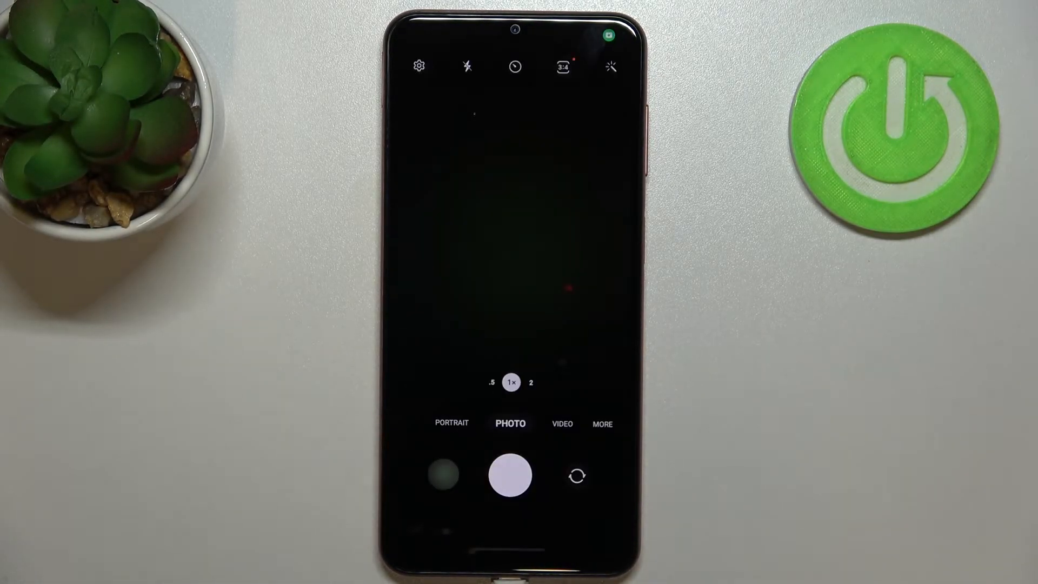